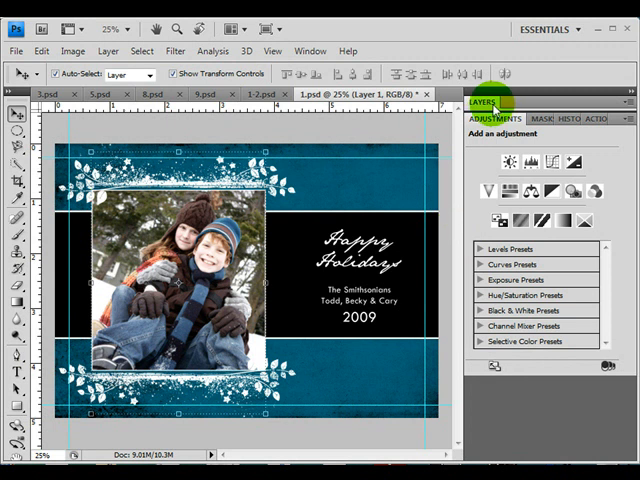
# Show the card's Layers panel to start building the 4 PHOTOS group
pyautogui.click(482, 102)
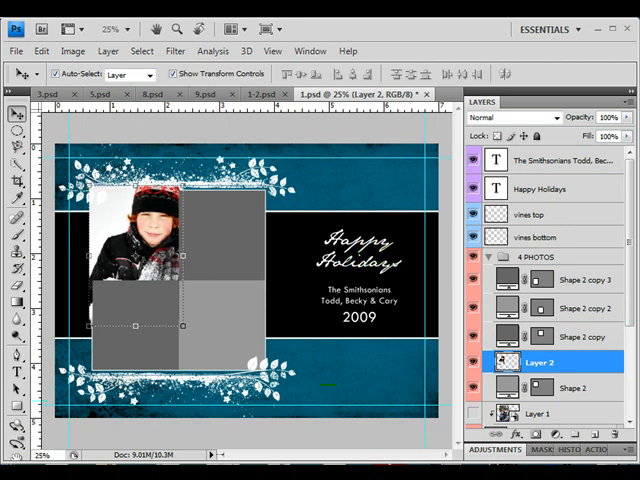
# Clip the girl's photo into the top-left gray square with Create Clipping Mask
pyautogui.rightClick(548, 360)
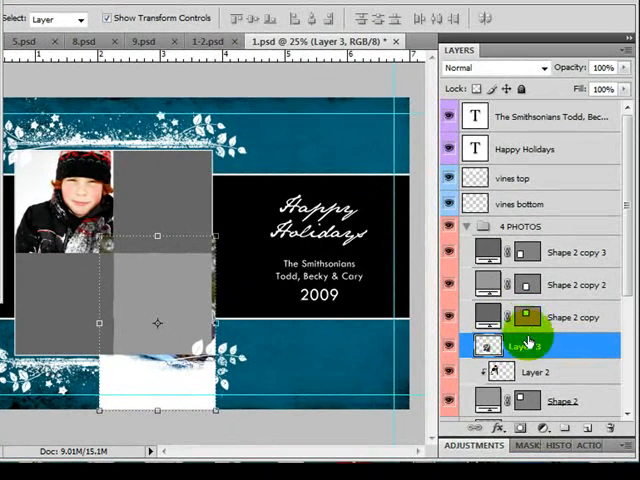
# Clip the next photo into its square and drag another family photo into the card
pyautogui.rightClick(524, 280)
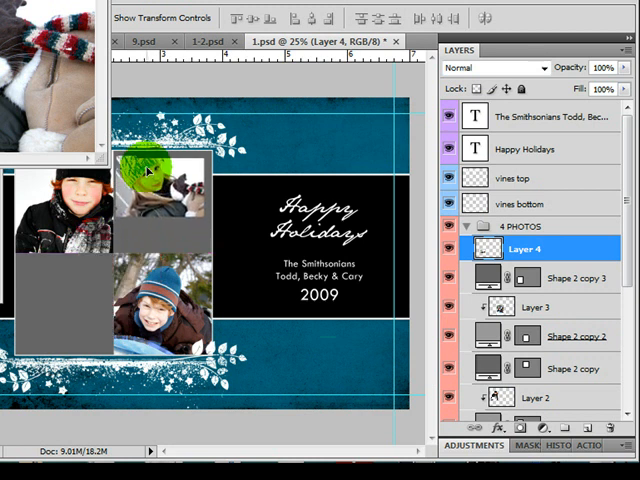
pyautogui.moveTo(148, 170); pyautogui.dragTo(192, 210)
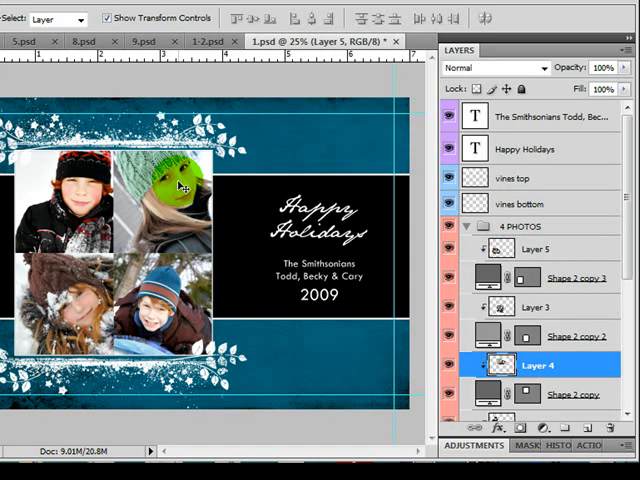
# Select the remaining photo layers so the boy in the green hat fills the top-right square
pyautogui.click(168, 190)
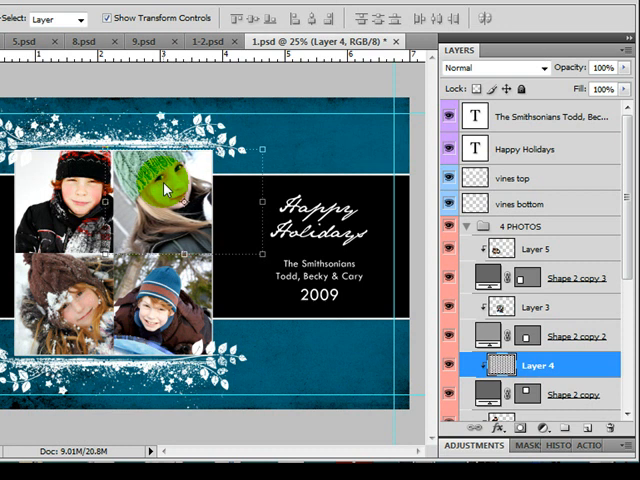
pyautogui.click(532, 306)
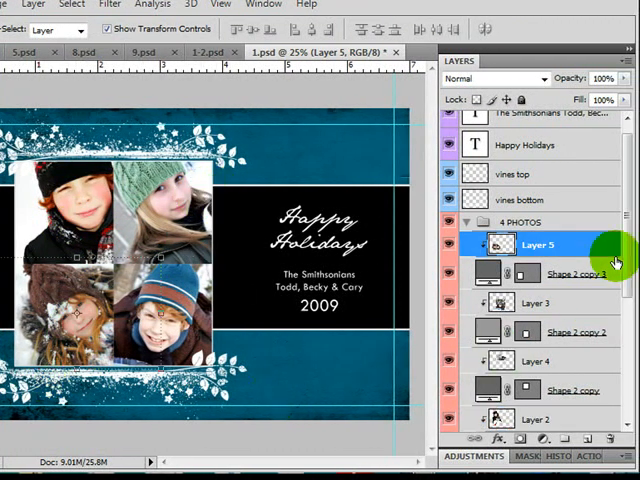
# Scroll the Layers panel down to the 4 PHOTOS group
pyautogui.scroll(-3)
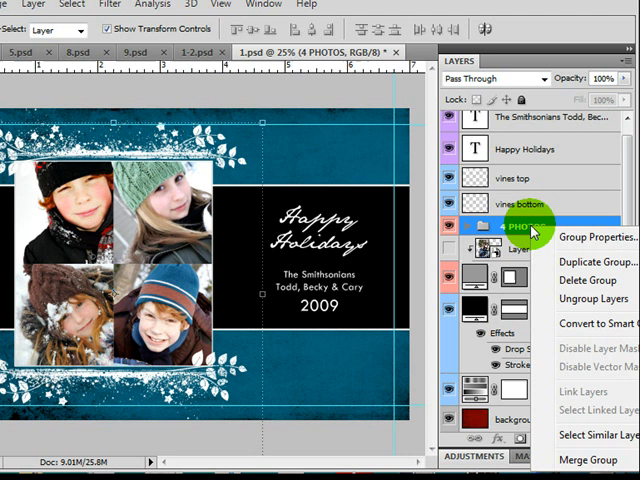
pyautogui.moveTo(584, 298)
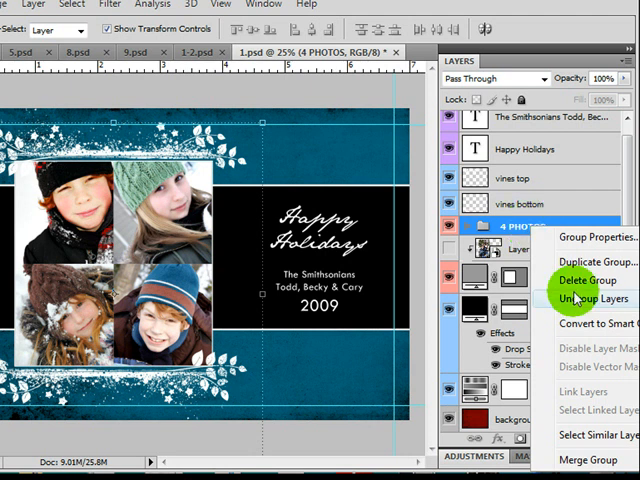
pyautogui.moveTo(596, 460)
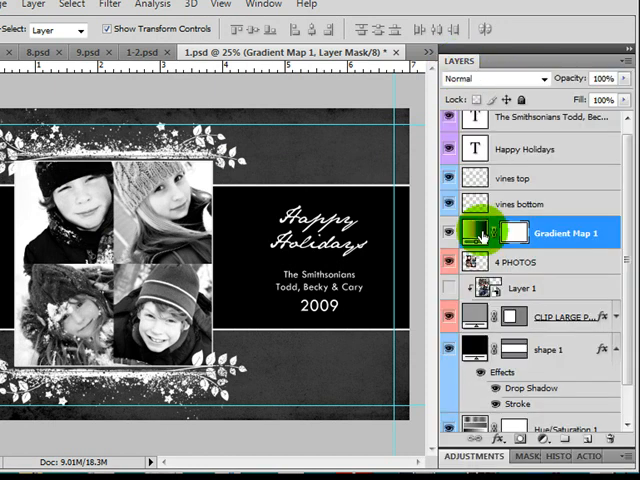
# Clip the Gradient Map adjustment to the 4 PHOTOS group so the background stays blue
pyautogui.rightClick(540, 232)
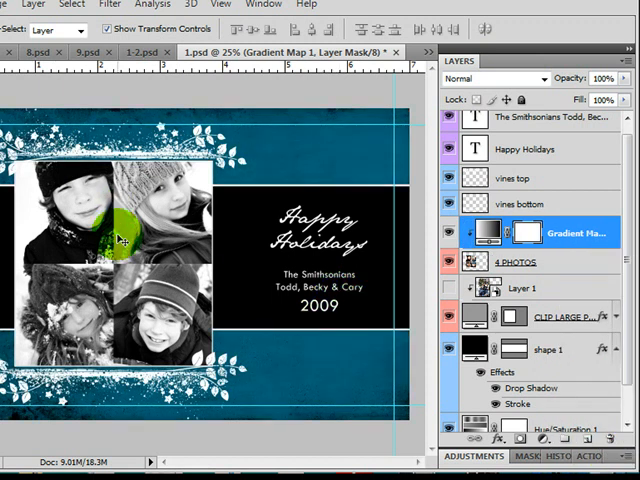
pyautogui.click(516, 260)
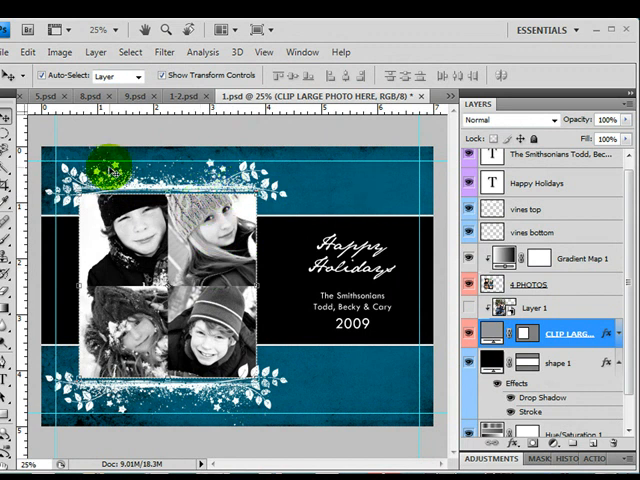
# Adjust the CLIP LARGE PHOTO layer so the boy's hat stays green over the black-and-white photos
pyautogui.moveTo(116, 168); pyautogui.dragTo(136, 196)
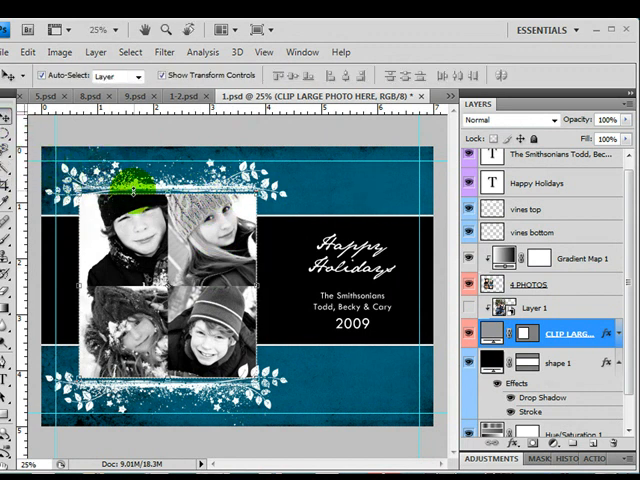